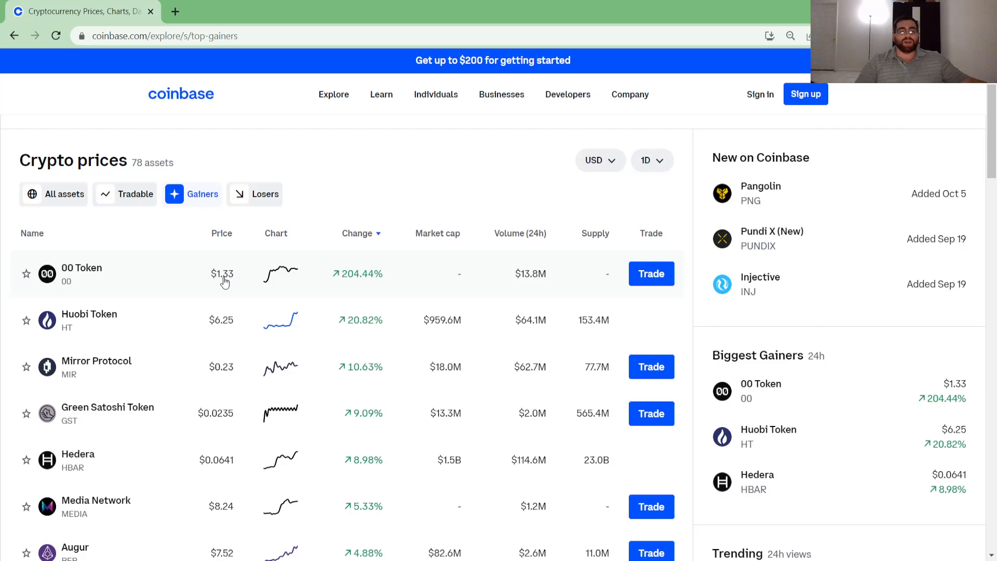
Step: Open 00 Token from the top gainers list and compare its 1M and 1Y charts, ending on 1M
{"action": "left_click", "coordinate": [82, 273]}
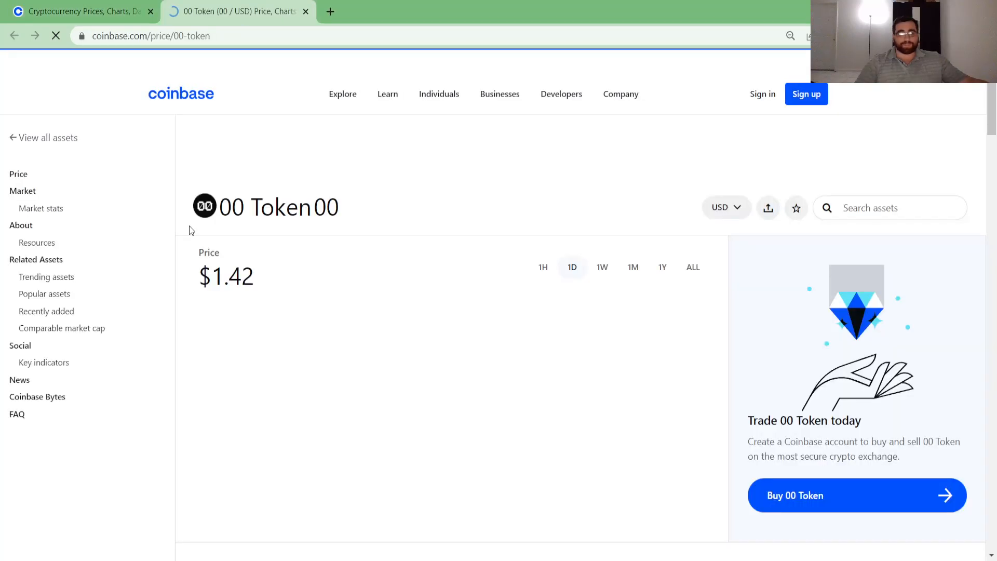
{"action": "left_click", "coordinate": [632, 275]}
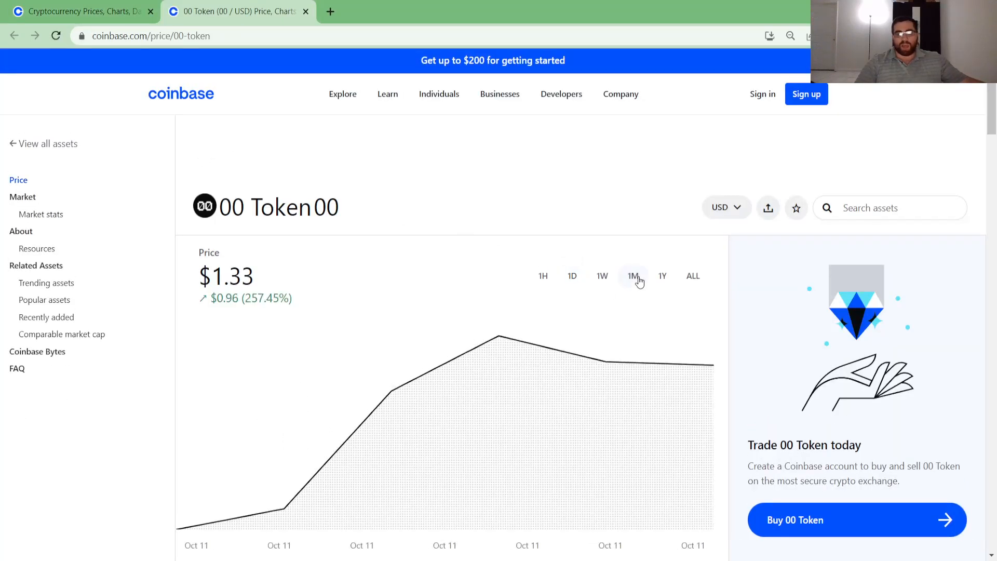
{"action": "scroll", "scroll_direction": "down", "scroll_amount": 3}
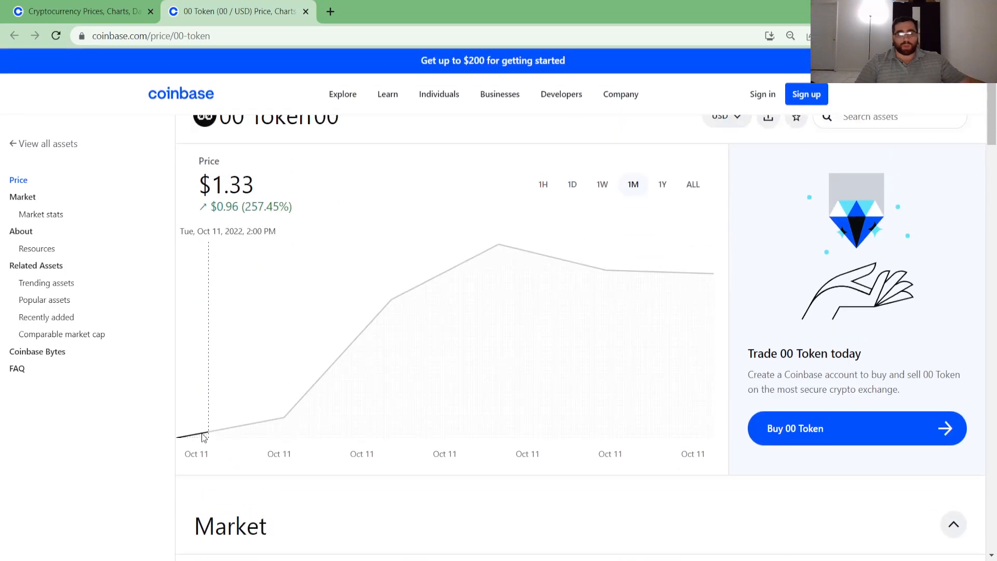
{"action": "mouse_move", "coordinate": [645, 180]}
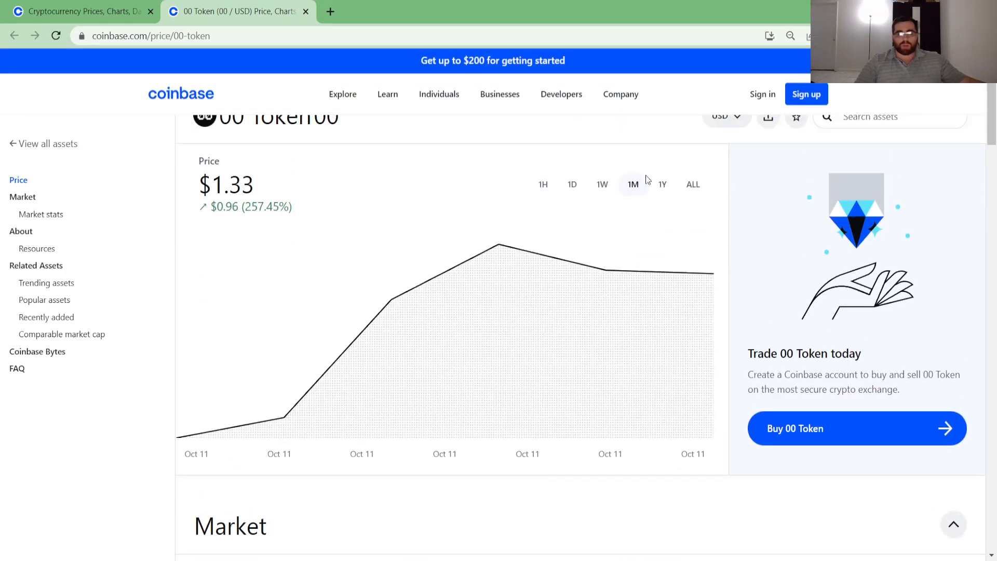
{"action": "left_click", "coordinate": [662, 184]}
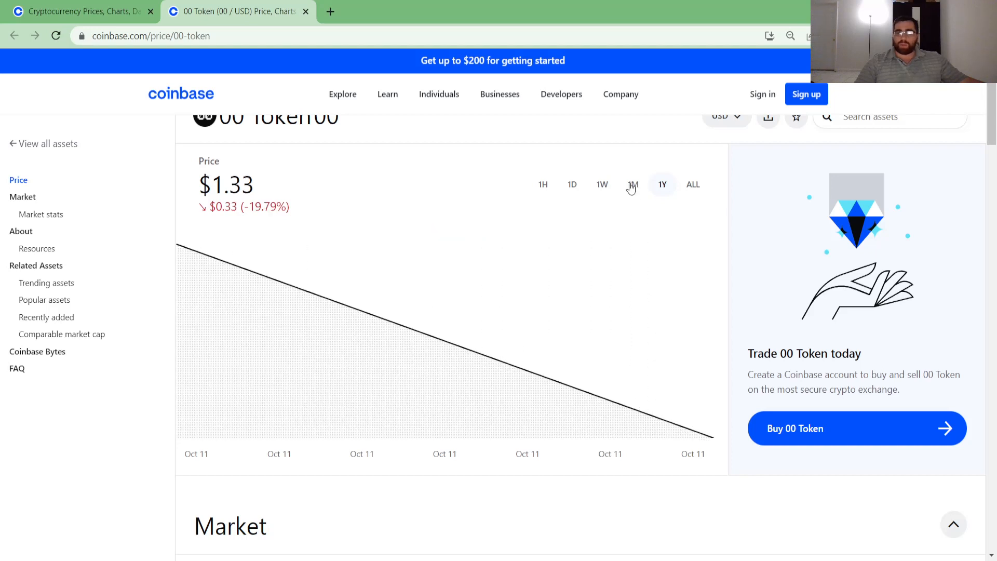
{"action": "left_click", "coordinate": [632, 185]}
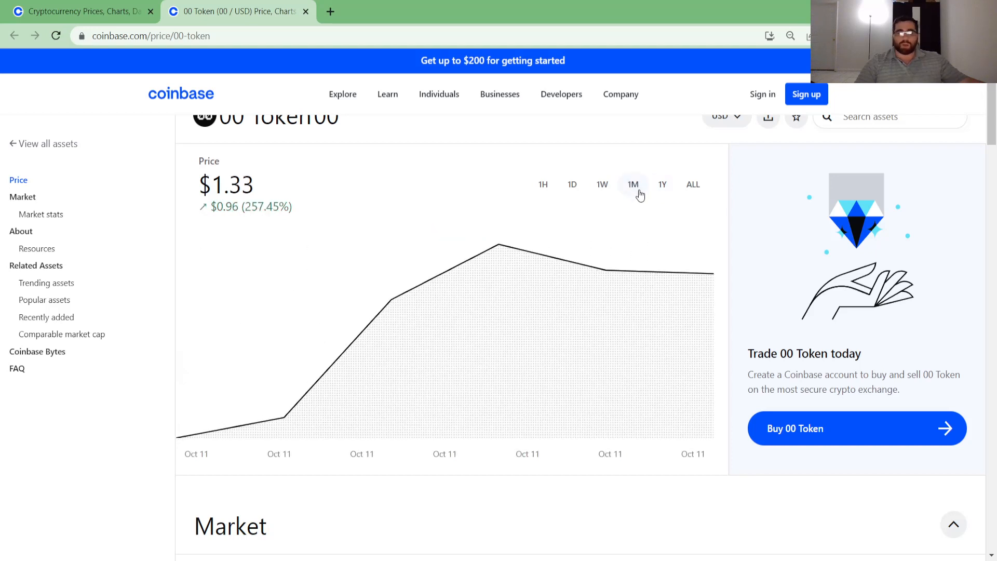
{"action": "mouse_move", "coordinate": [188, 435]}
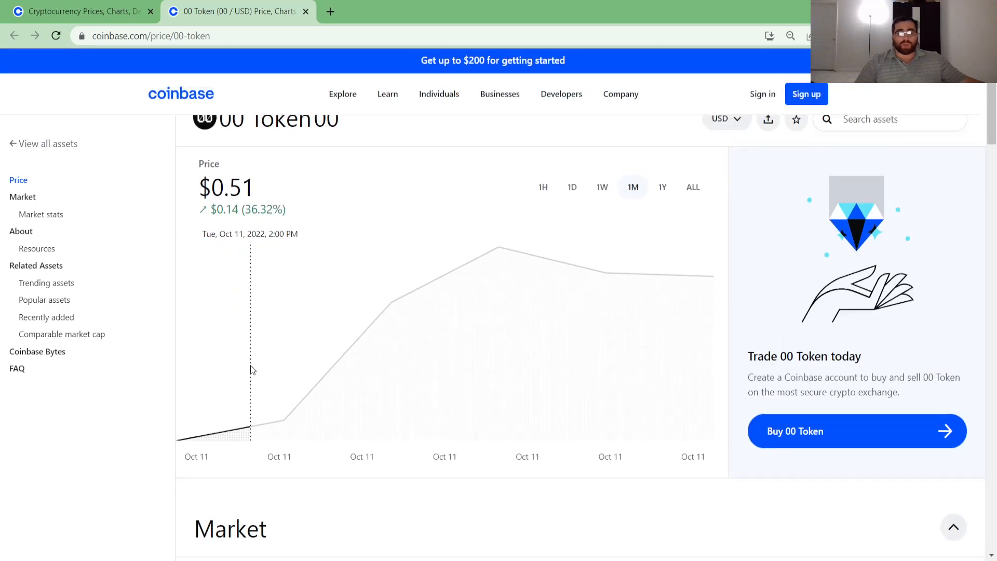
Step: Scroll down to the weekly rise summary and the About description of the P00LS ERC-20 token
{"action": "scroll", "scroll_direction": "down", "scroll_amount": 3}
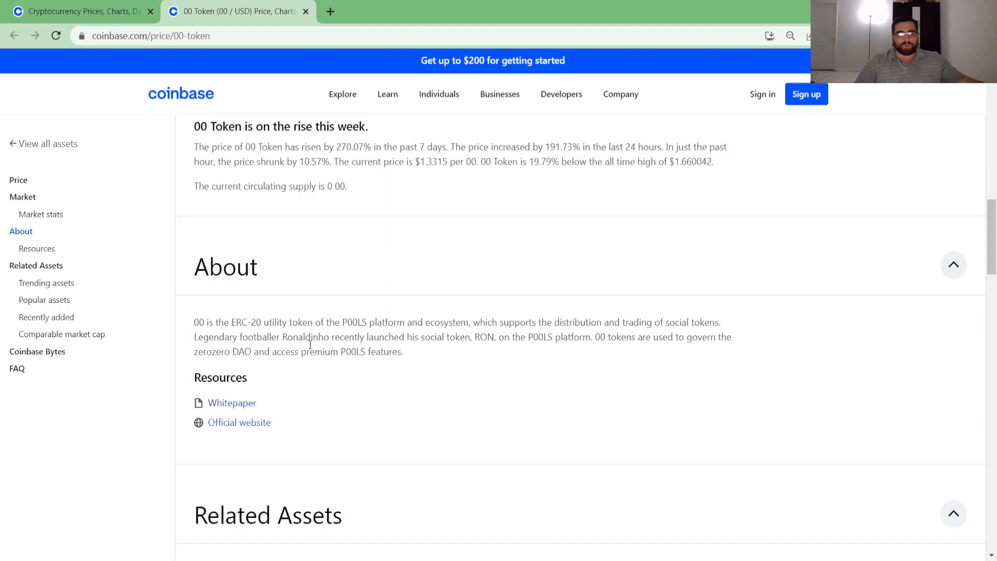
{"action": "mouse_move", "coordinate": [423, 342]}
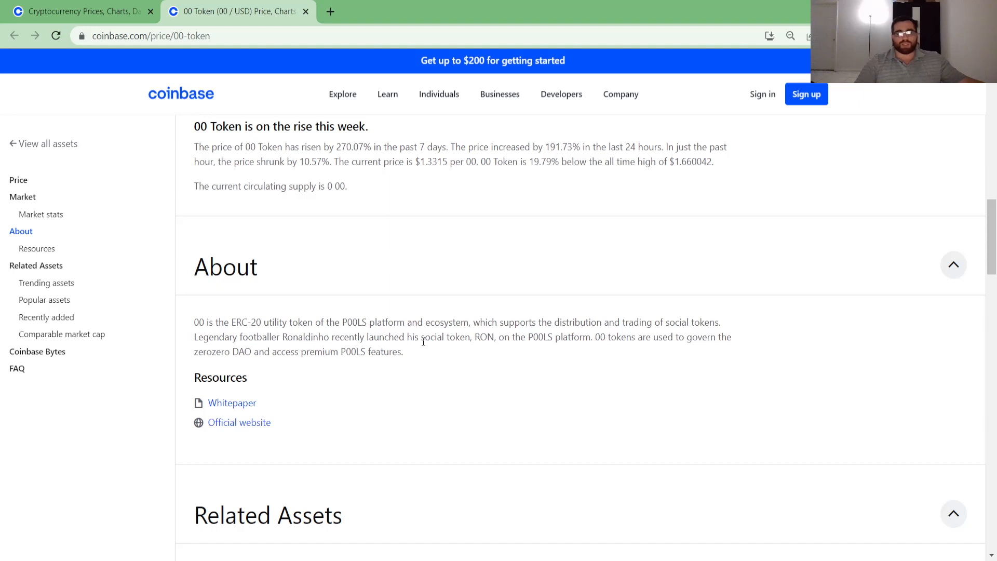
{"action": "mouse_move", "coordinate": [518, 347]}
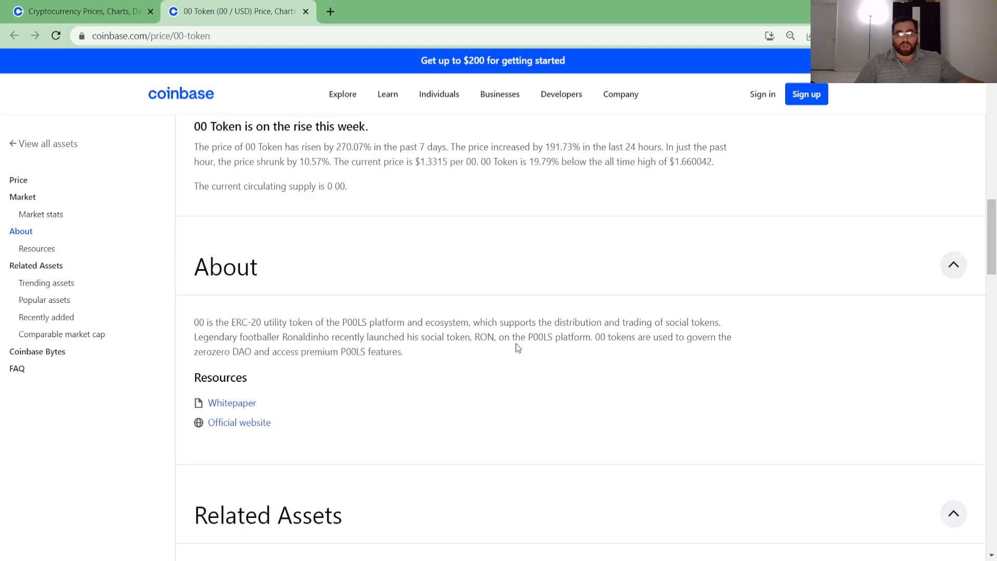
{"action": "mouse_move", "coordinate": [579, 352]}
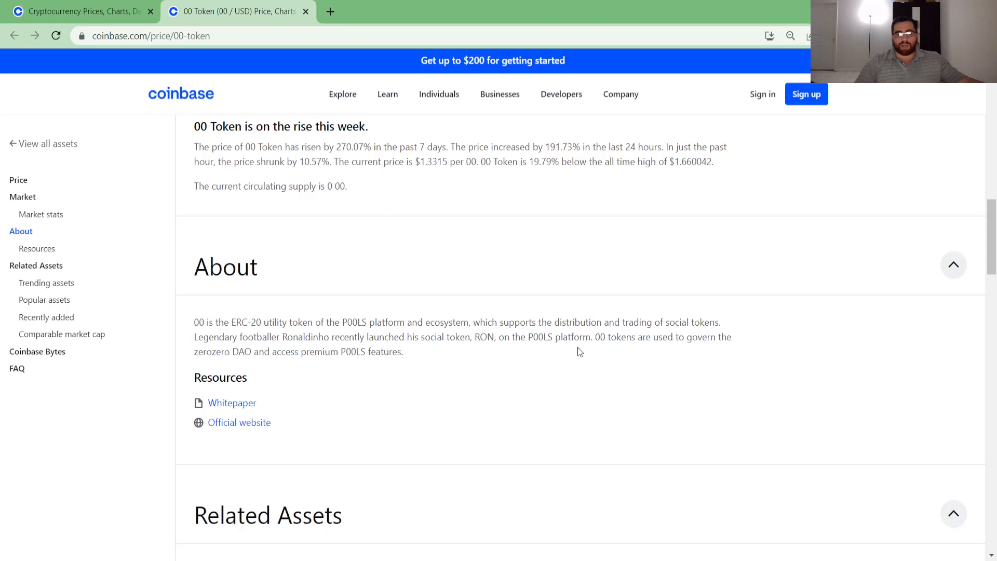
{"action": "mouse_move", "coordinate": [663, 349]}
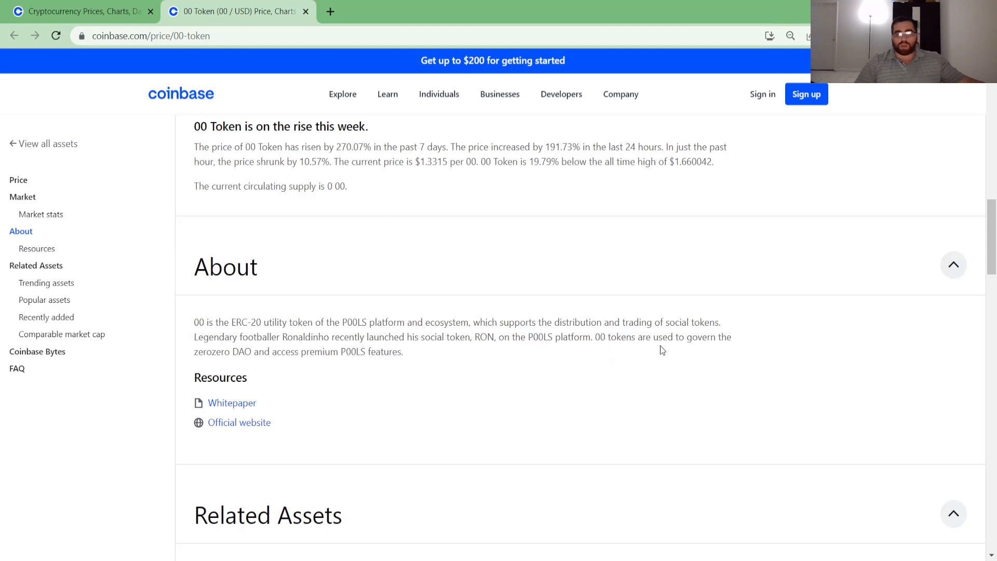
{"action": "mouse_move", "coordinate": [243, 365]}
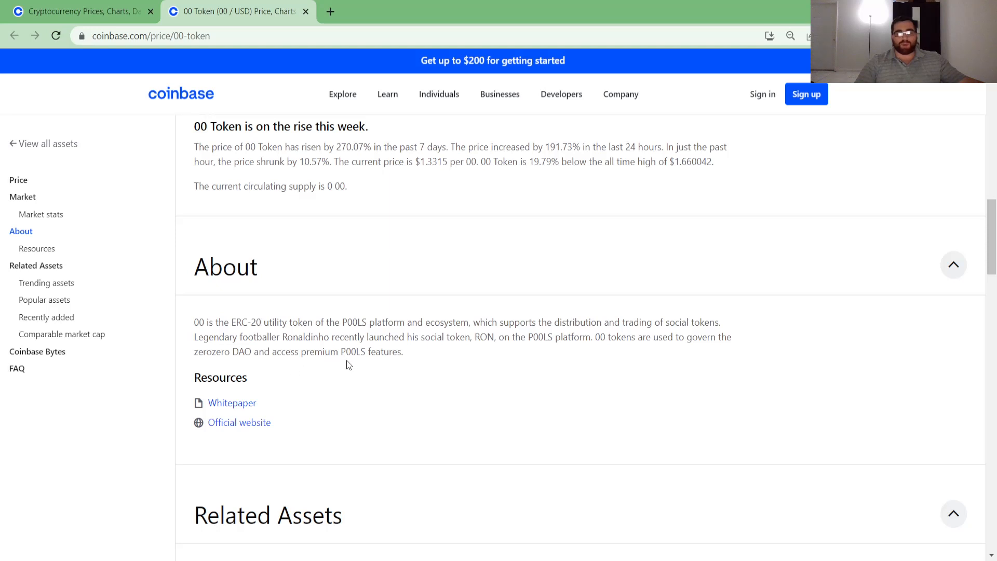
{"action": "mouse_move", "coordinate": [365, 364]}
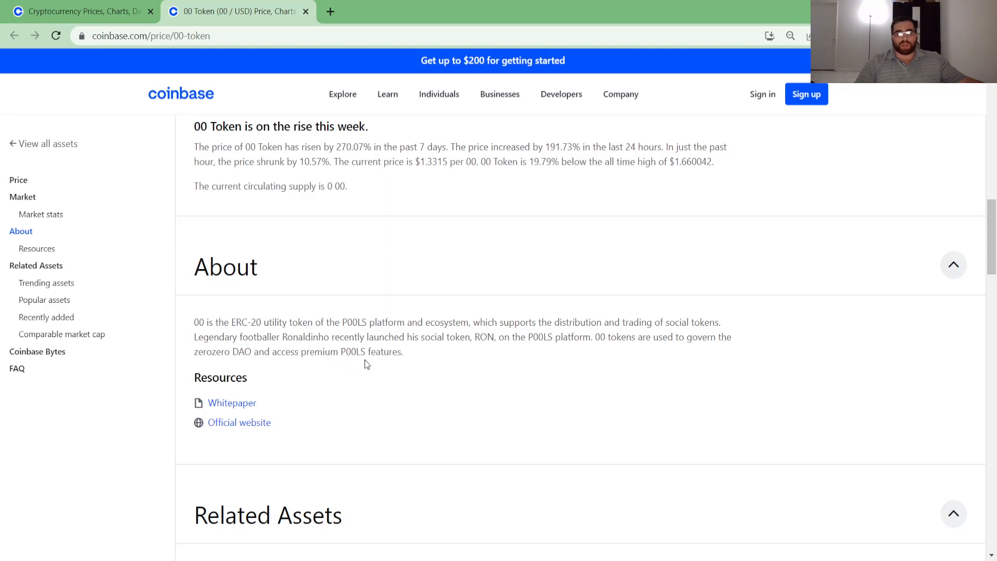
{"action": "left_click", "coordinate": [238, 422]}
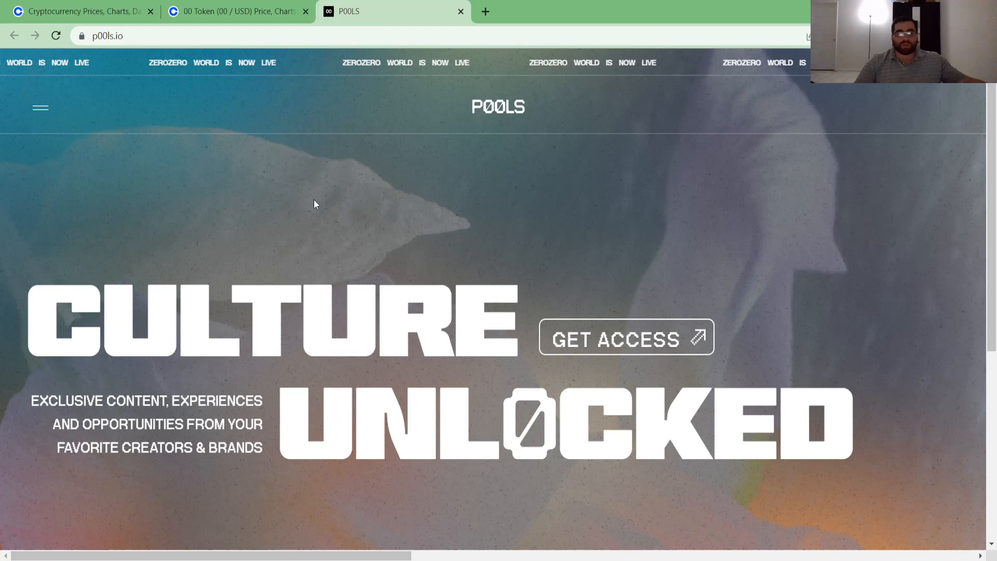
{"action": "scroll", "scroll_direction": "down", "scroll_amount": 3}
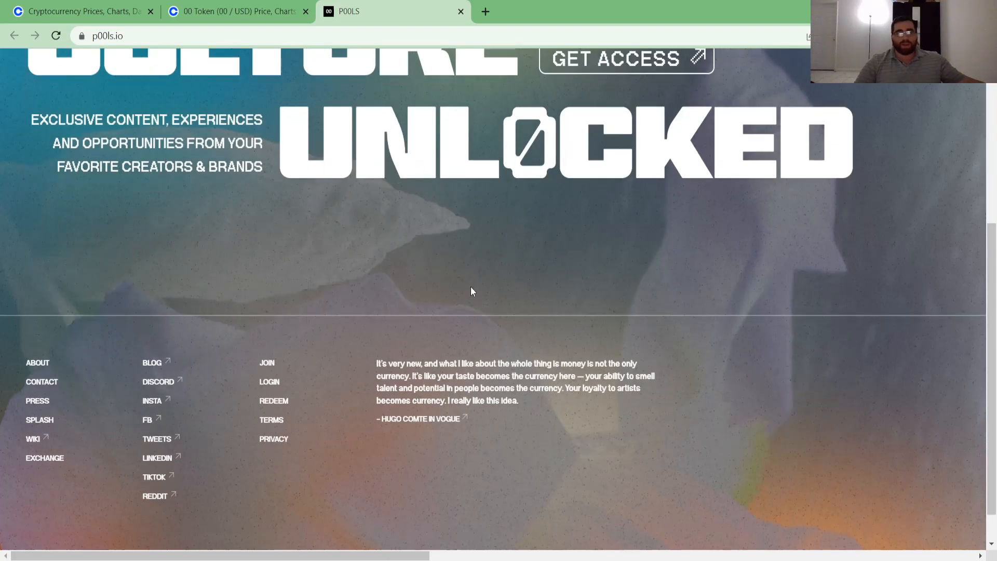
{"action": "left_click", "coordinate": [237, 11]}
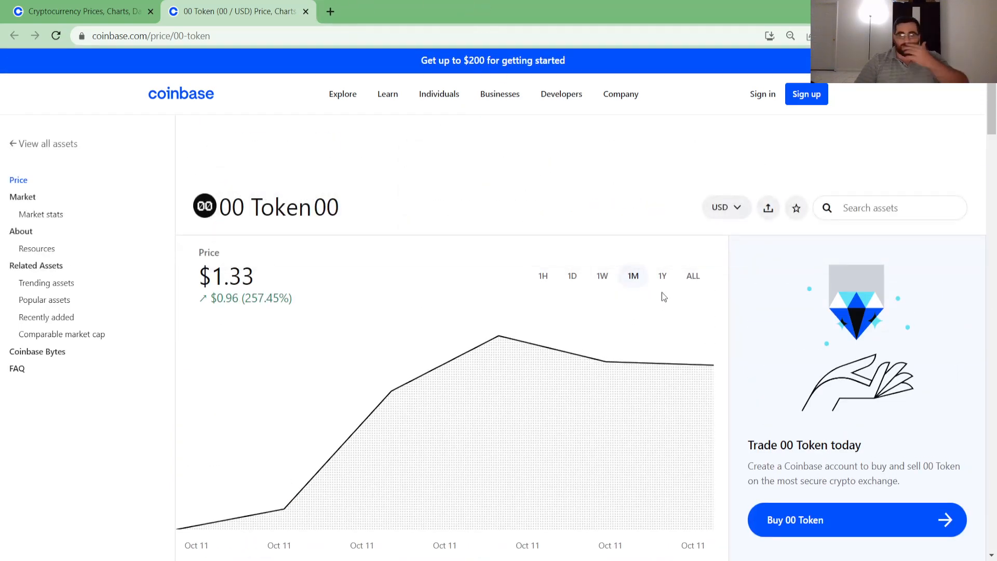
Step: Recheck the 1Y and 1M views, then switch the 00 Token chart to 1W
{"action": "left_click", "coordinate": [662, 275]}
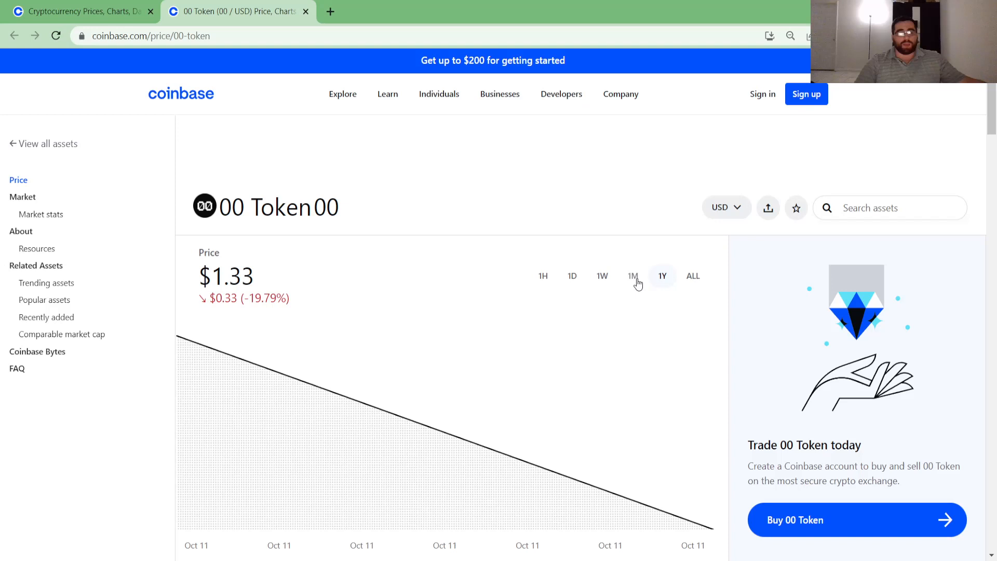
{"action": "left_click", "coordinate": [632, 275]}
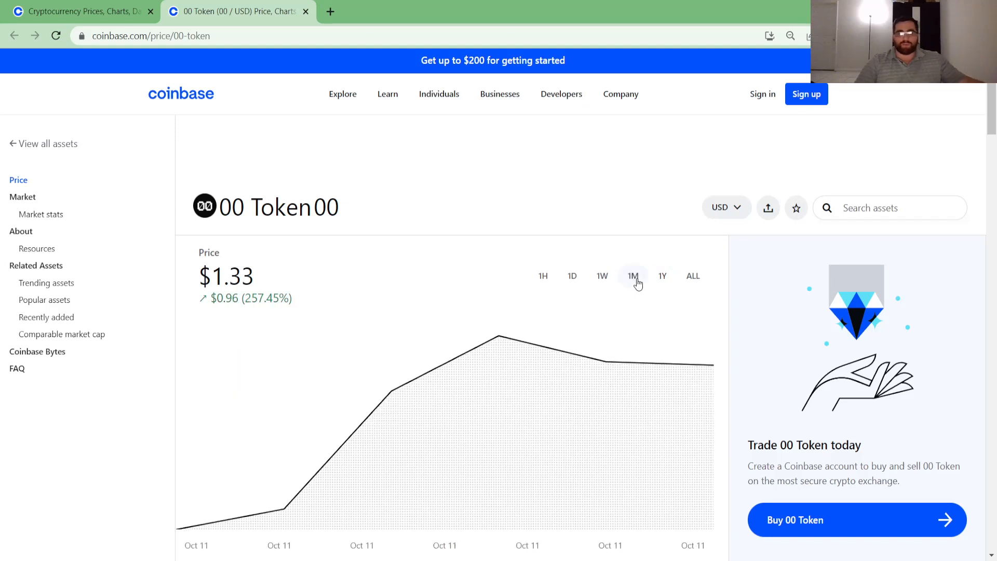
{"action": "scroll", "scroll_direction": "down", "scroll_amount": 3}
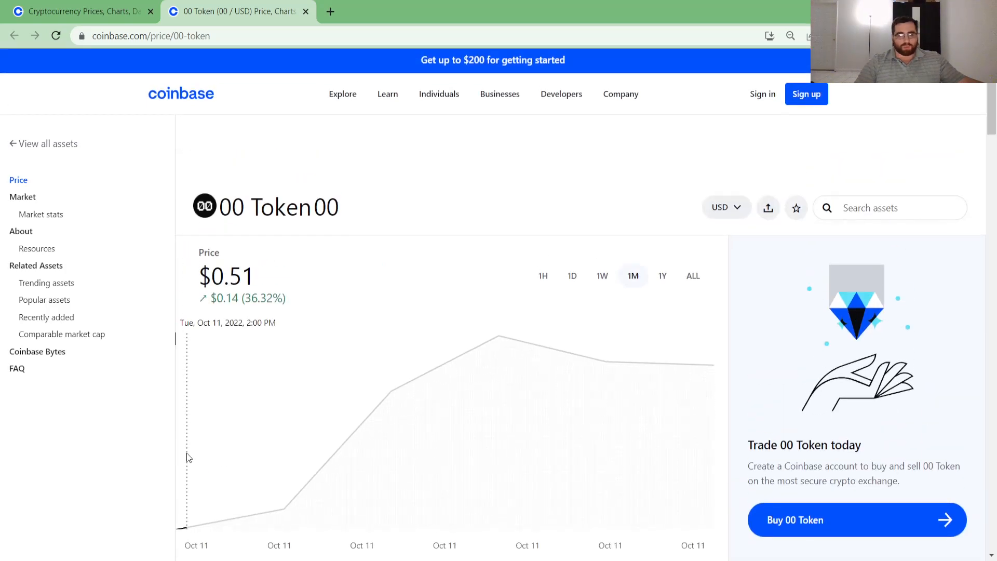
{"action": "scroll", "scroll_direction": "down", "scroll_amount": 3}
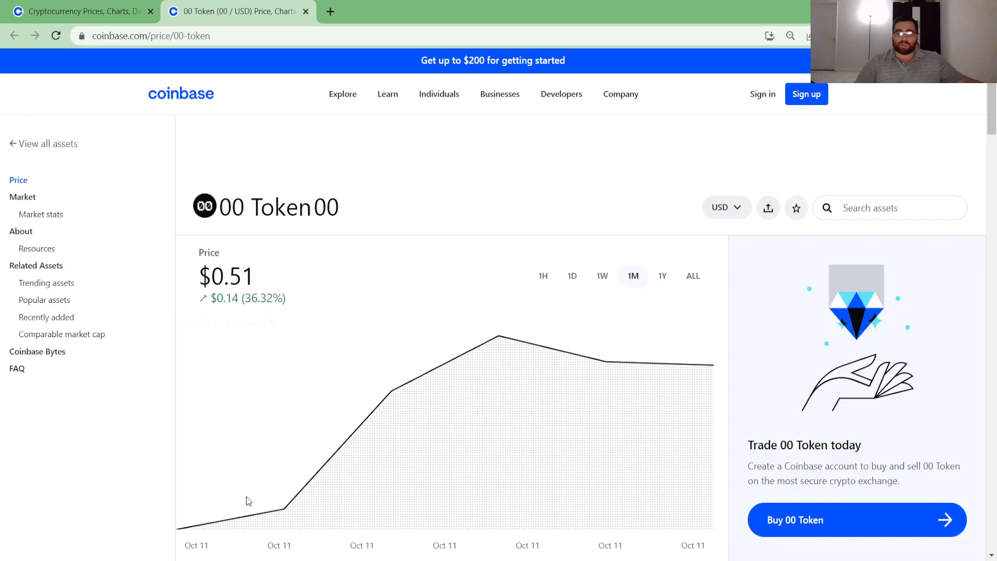
{"action": "left_click", "coordinate": [601, 275]}
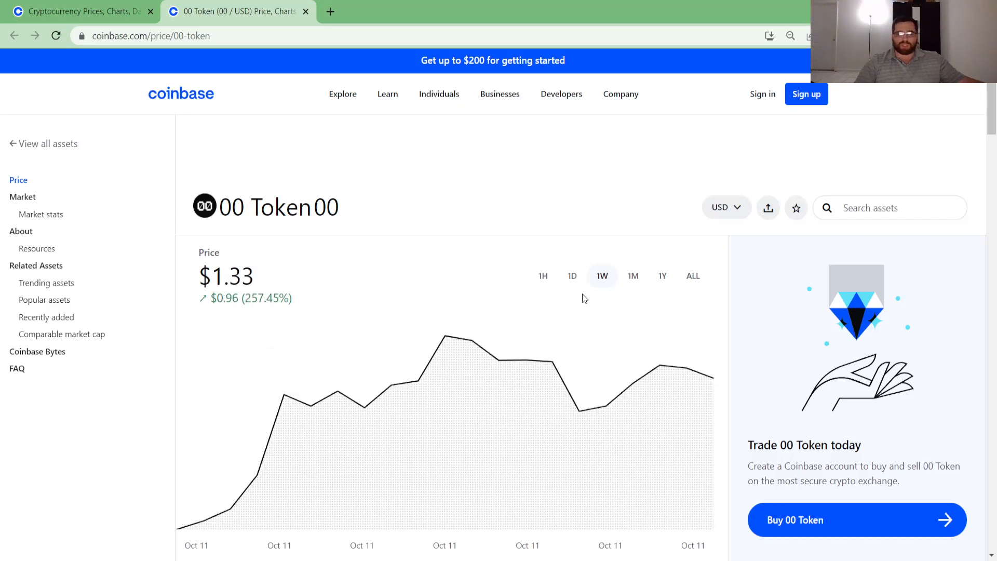
{"action": "left_click", "coordinate": [572, 275]}
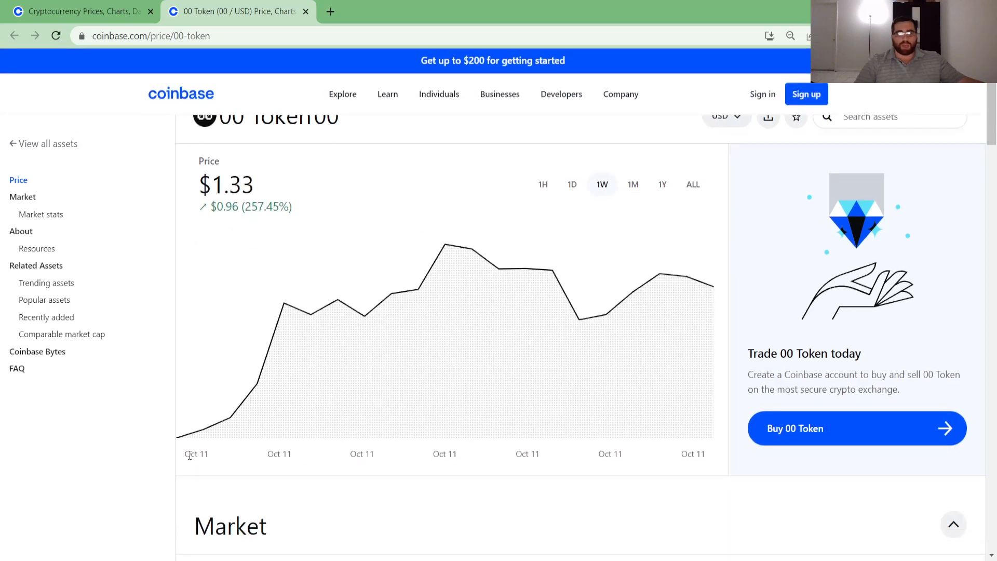
Step: Toggle the 00 Token chart between 1D and 1H, ending on the 1H view
{"action": "left_click", "coordinate": [662, 184]}
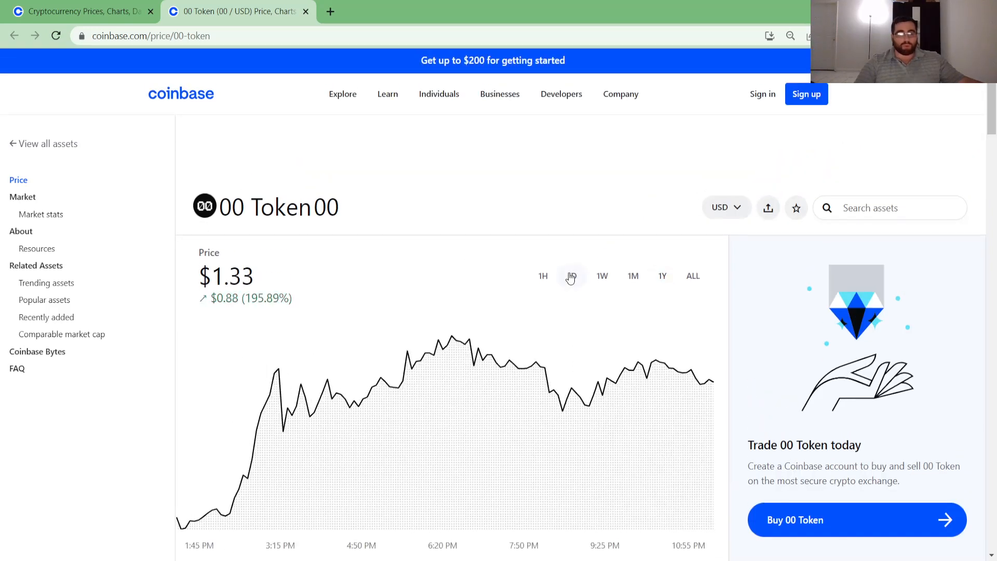
{"action": "left_click", "coordinate": [571, 275]}
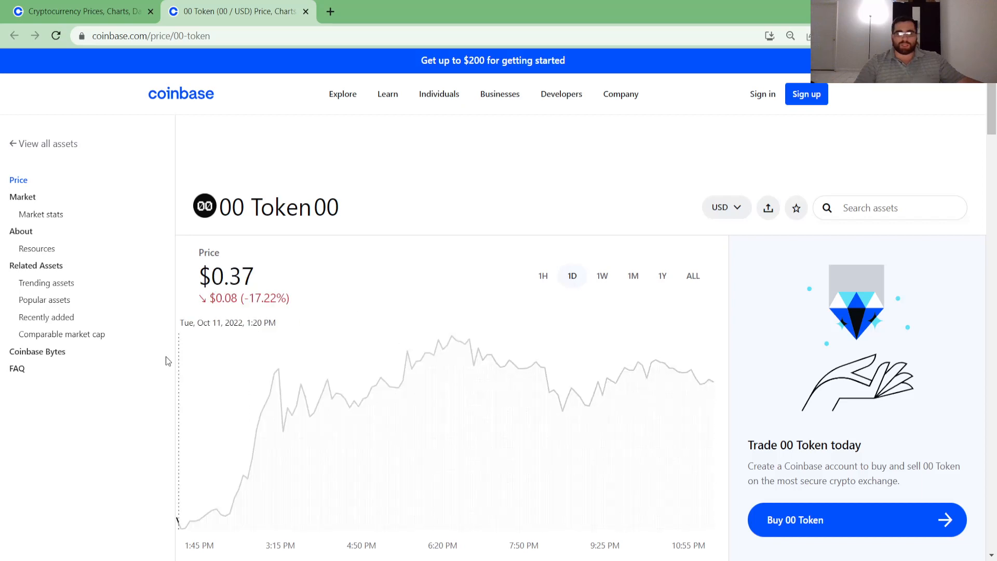
{"action": "left_click", "coordinate": [542, 275]}
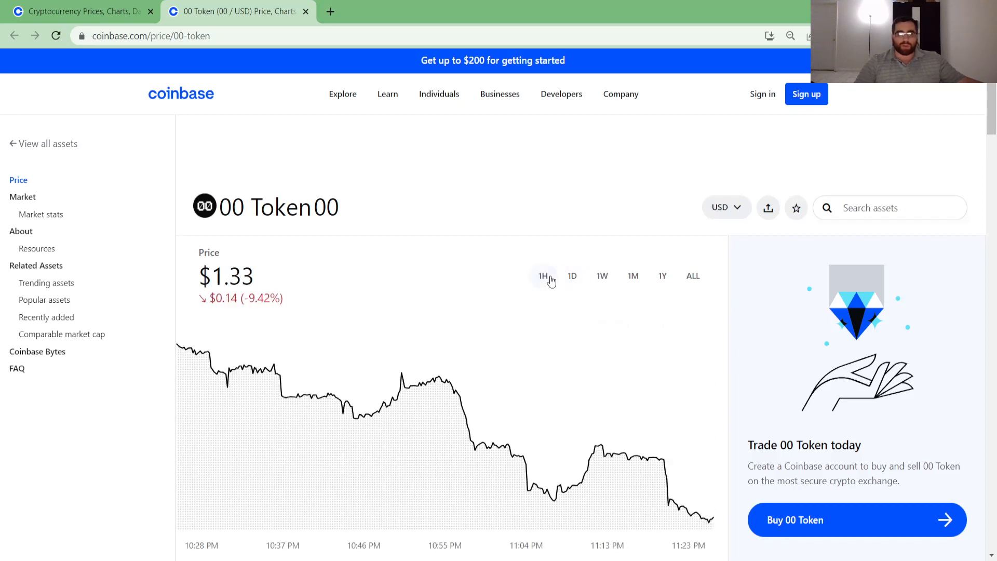
{"action": "left_click", "coordinate": [571, 275]}
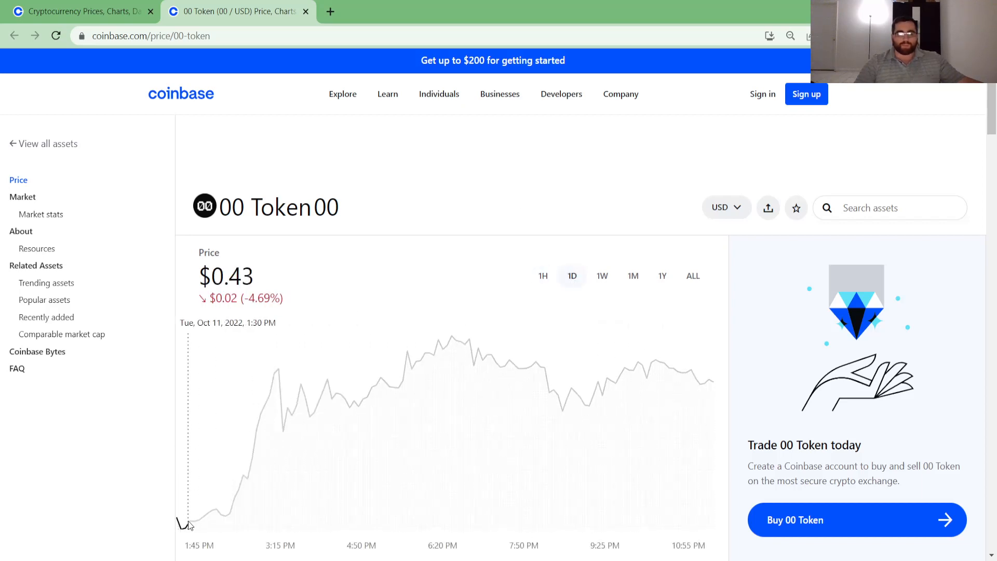
{"action": "mouse_move", "coordinate": [183, 526]}
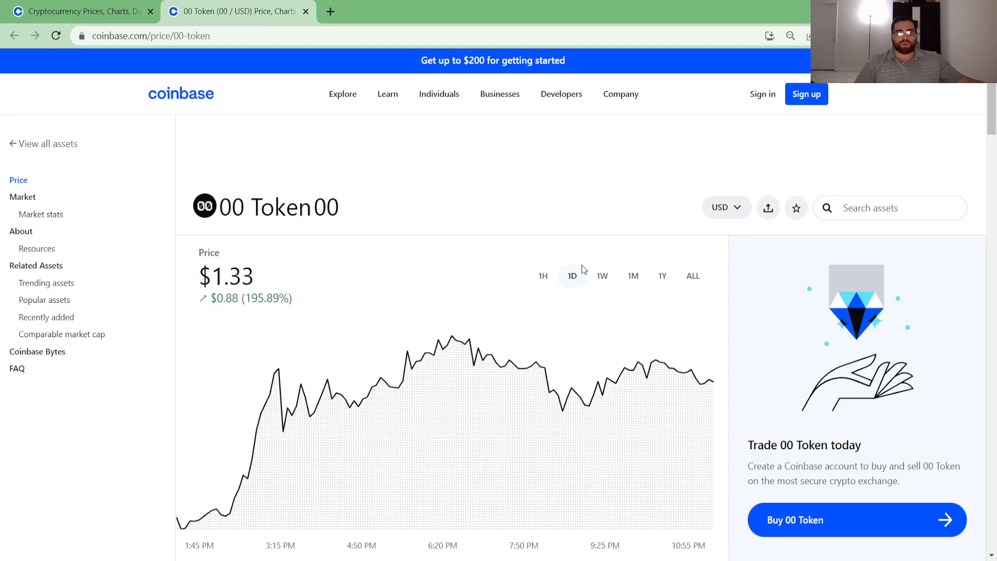
{"action": "left_click", "coordinate": [542, 275]}
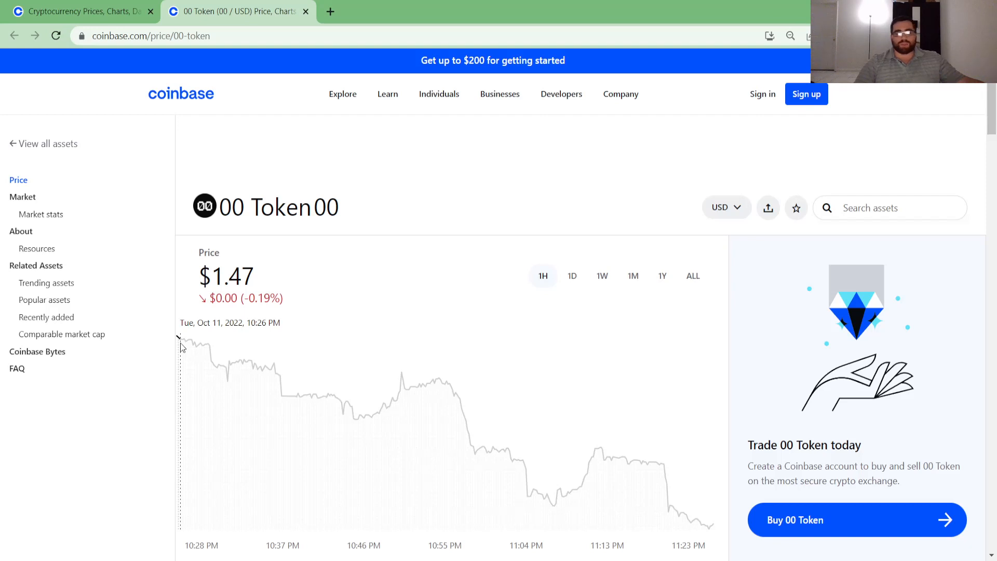
{"action": "mouse_move", "coordinate": [190, 345]}
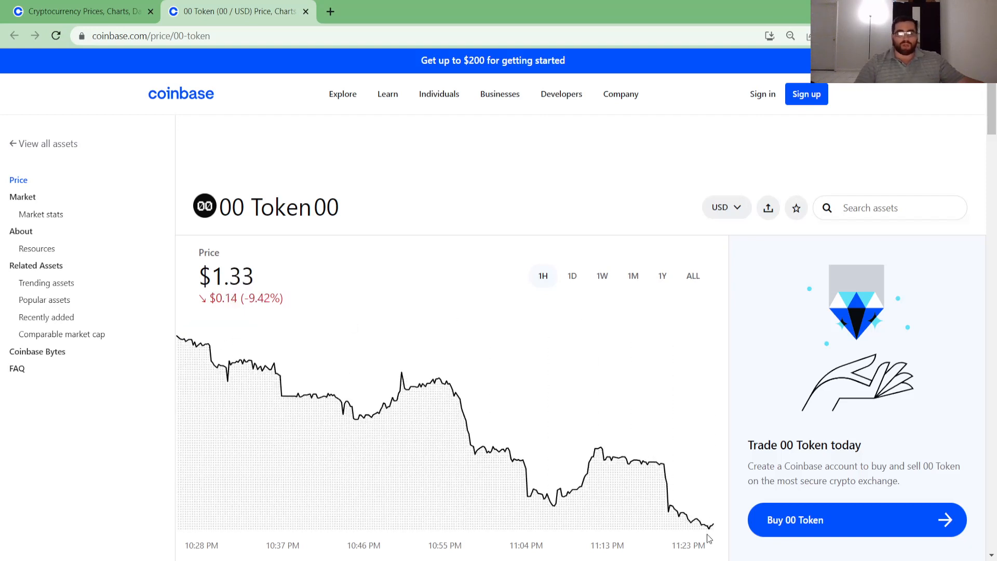
Step: Scroll down to Market stats showing $13.4M daily volume and a $1.66 all-time high
{"action": "scroll", "scroll_direction": "down", "scroll_amount": 3}
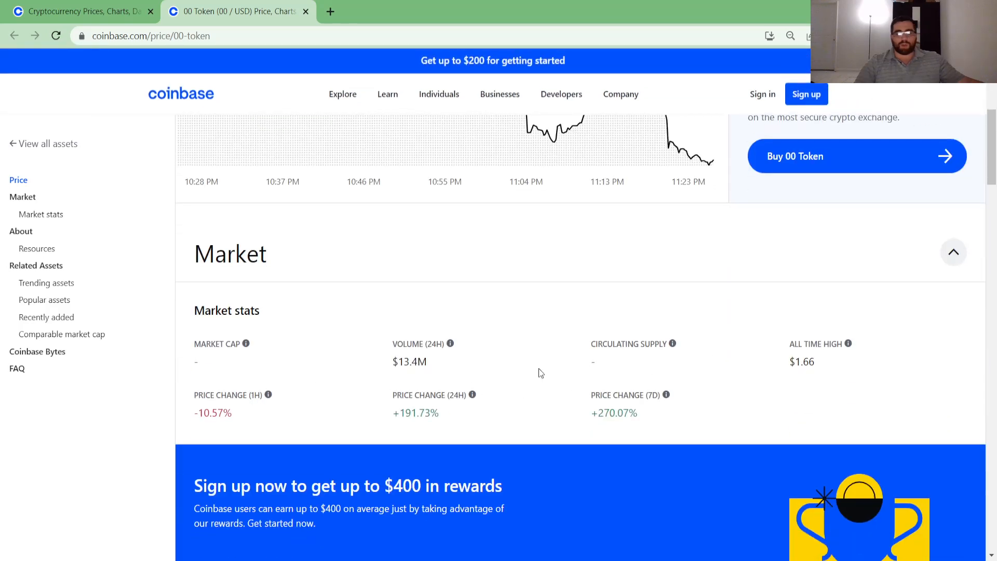
{"action": "scroll", "scroll_direction": "down", "scroll_amount": 3}
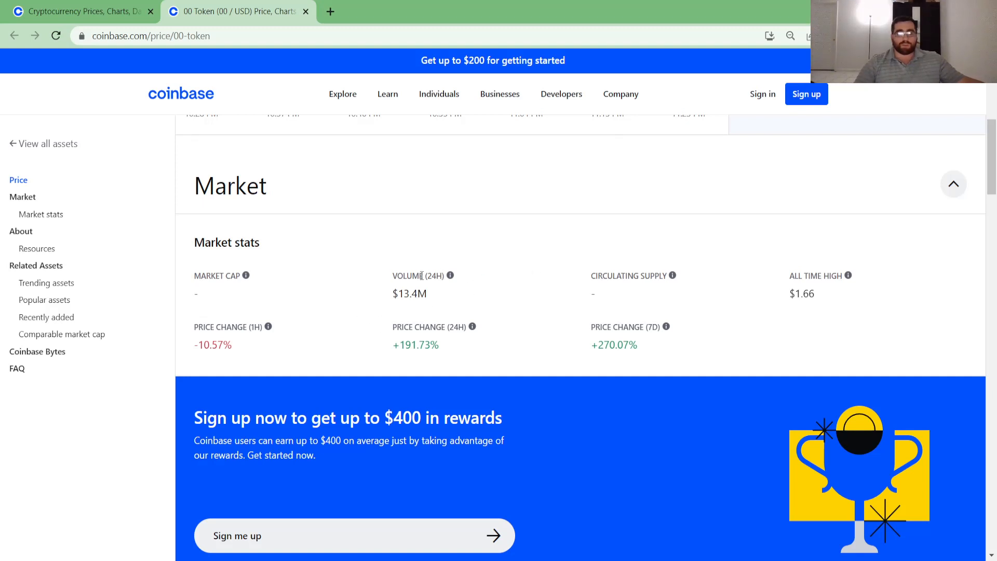
{"action": "mouse_move", "coordinate": [384, 311]}
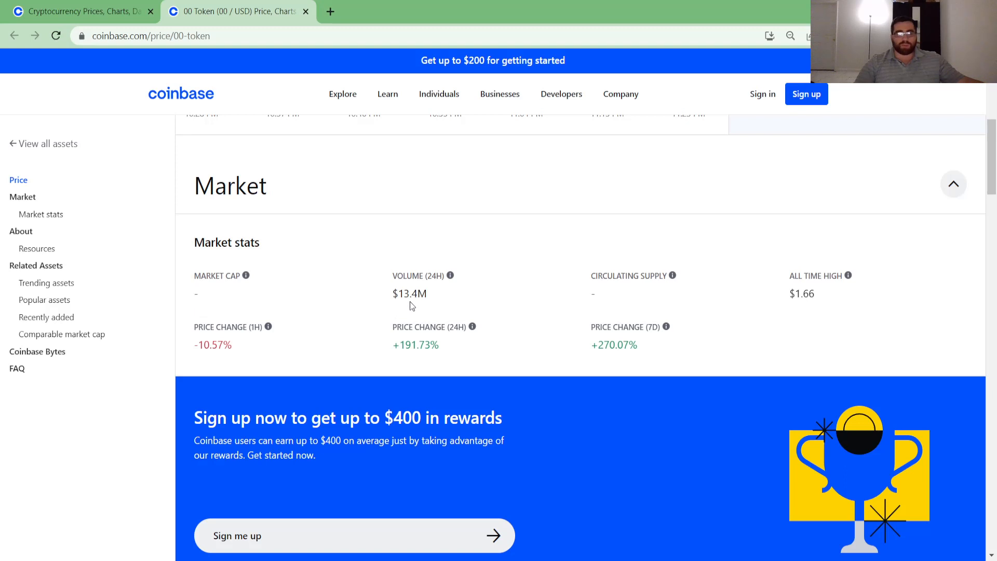
{"action": "mouse_move", "coordinate": [601, 298]}
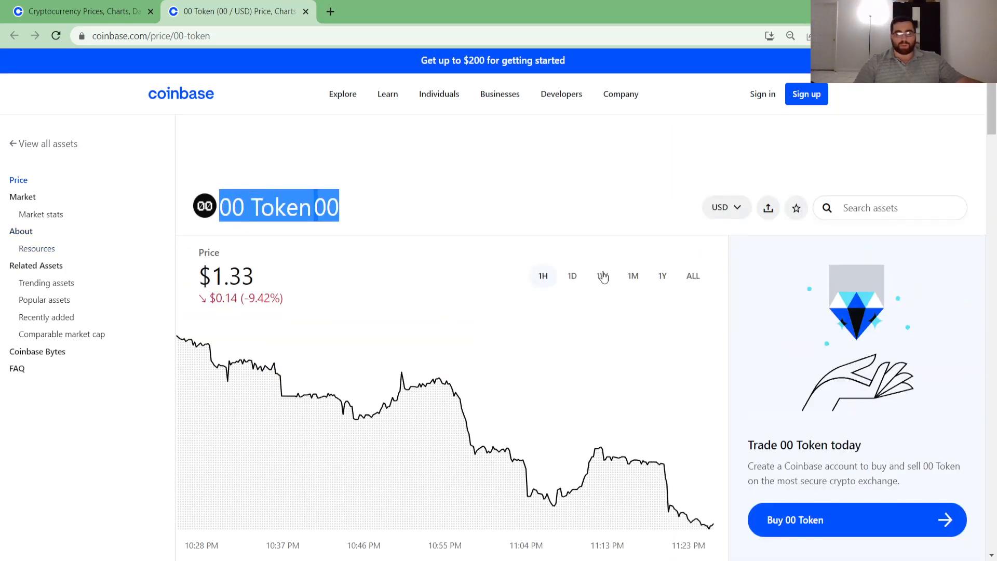
Step: View the 00 Token 1W and 1Y charts, ending on the 1M chart showing 257.45%
{"action": "left_click", "coordinate": [601, 275]}
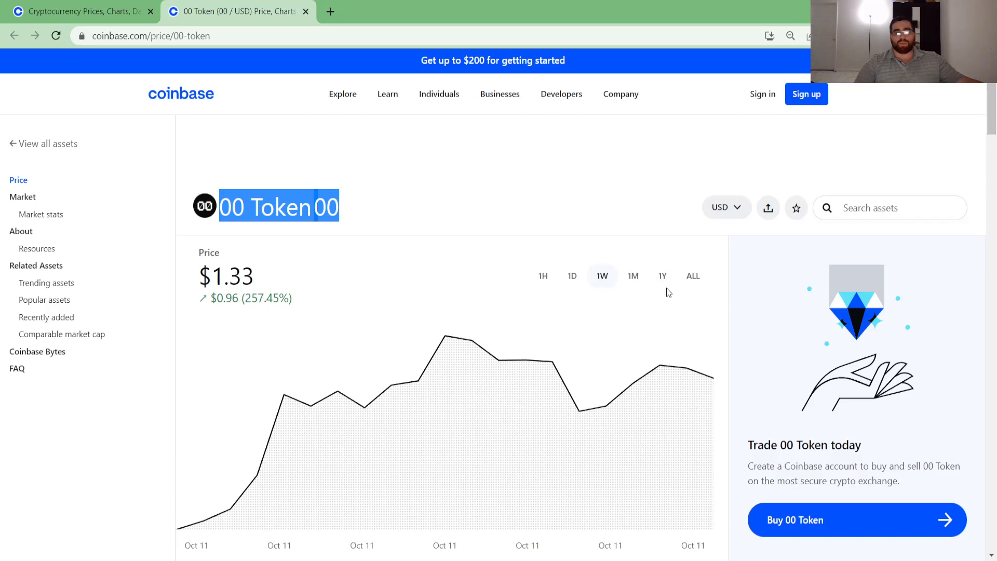
{"action": "left_click", "coordinate": [662, 275]}
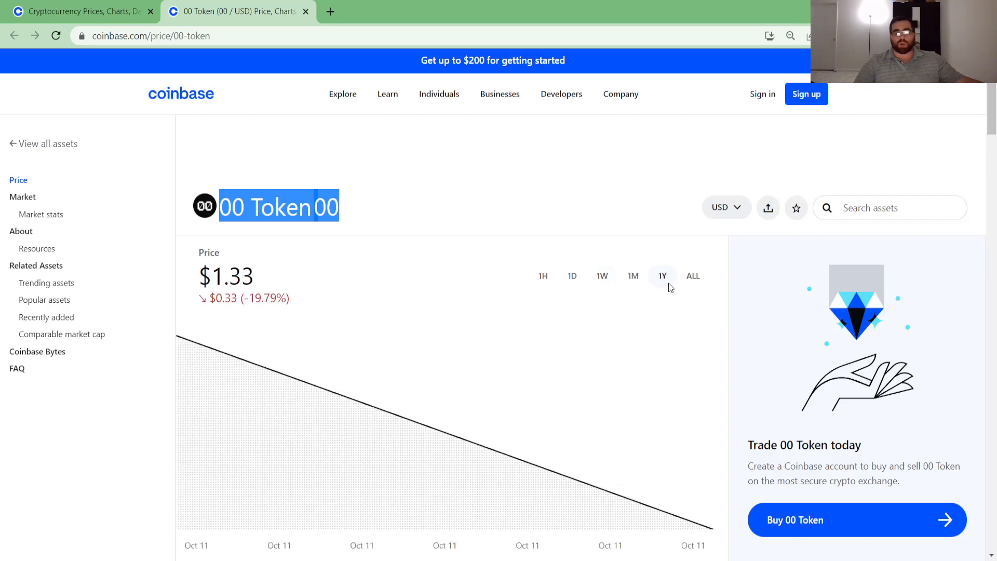
{"action": "scroll", "scroll_direction": "down", "scroll_amount": 3}
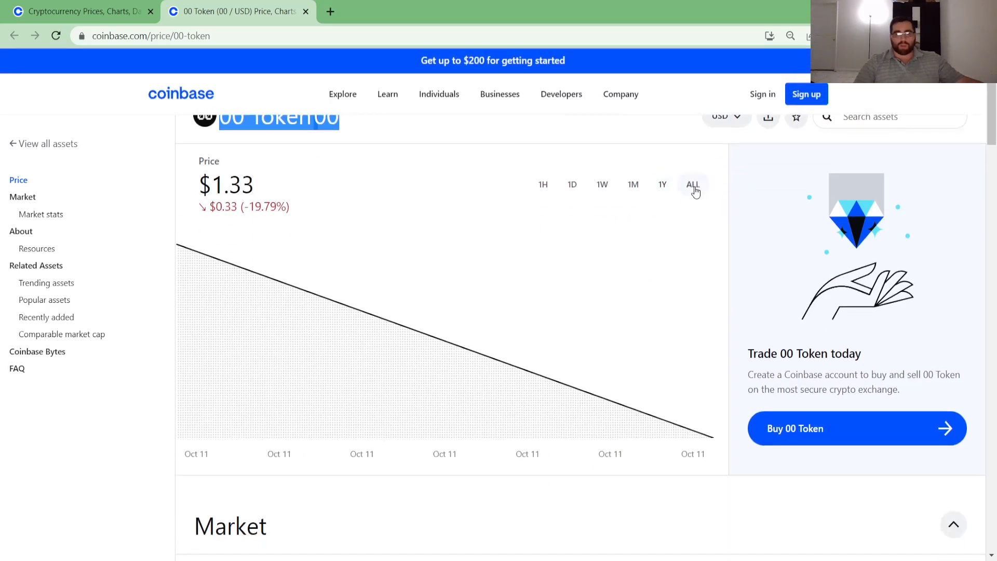
{"action": "left_click", "coordinate": [631, 275]}
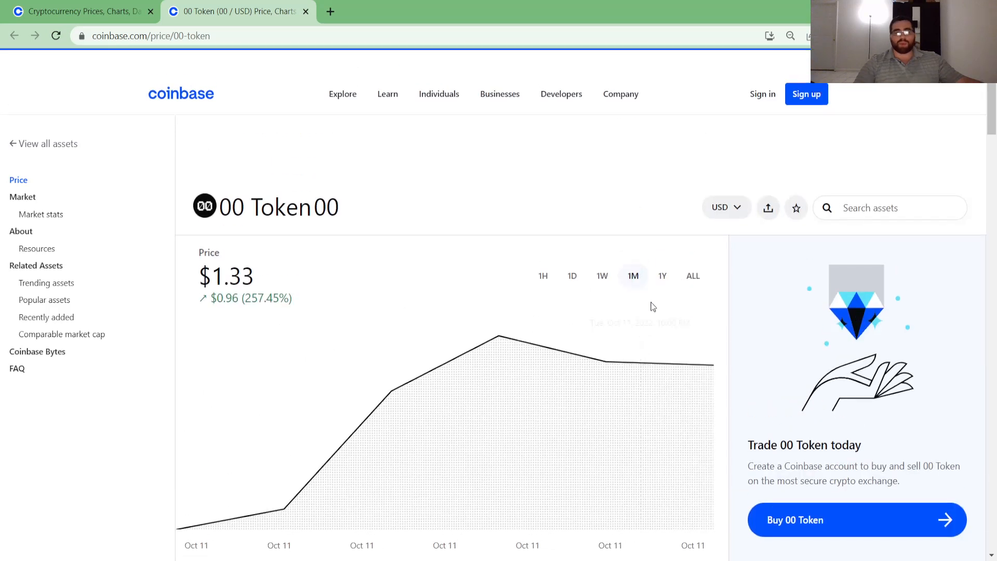